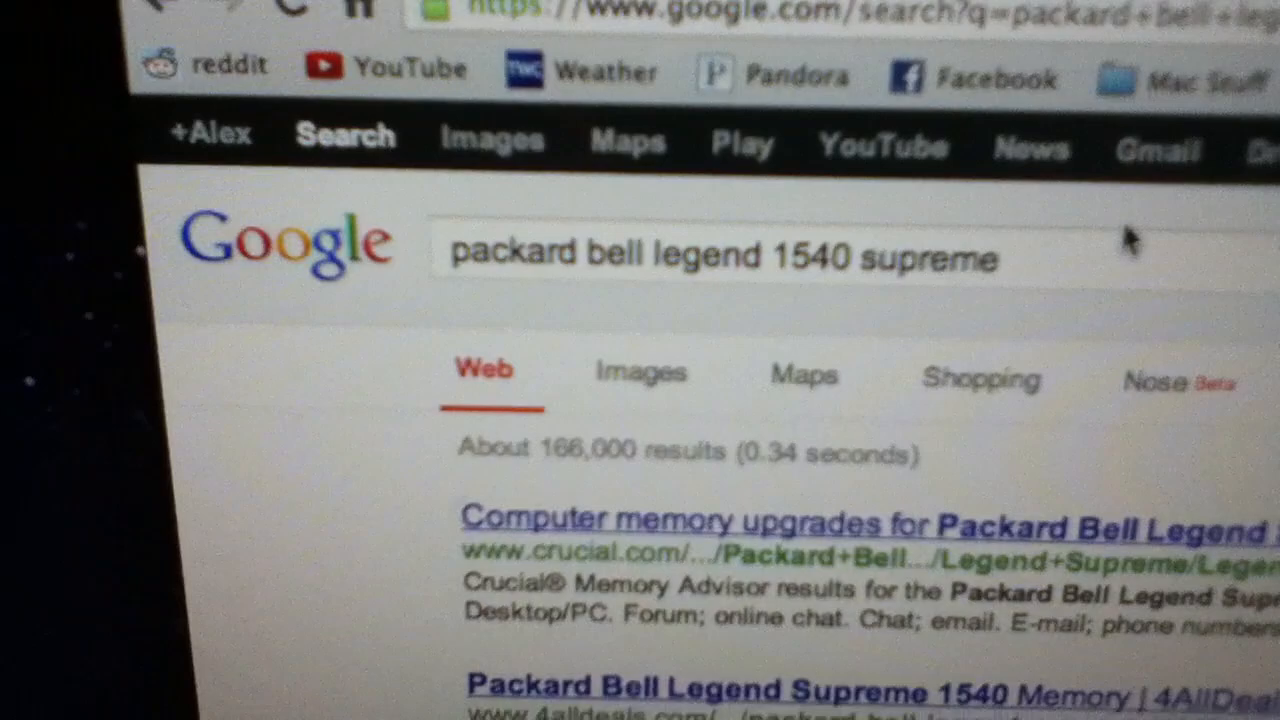
Scroll through page 1 of the 'packard bell legend 1540 supreme' results and open page 2
scroll("down", 3)
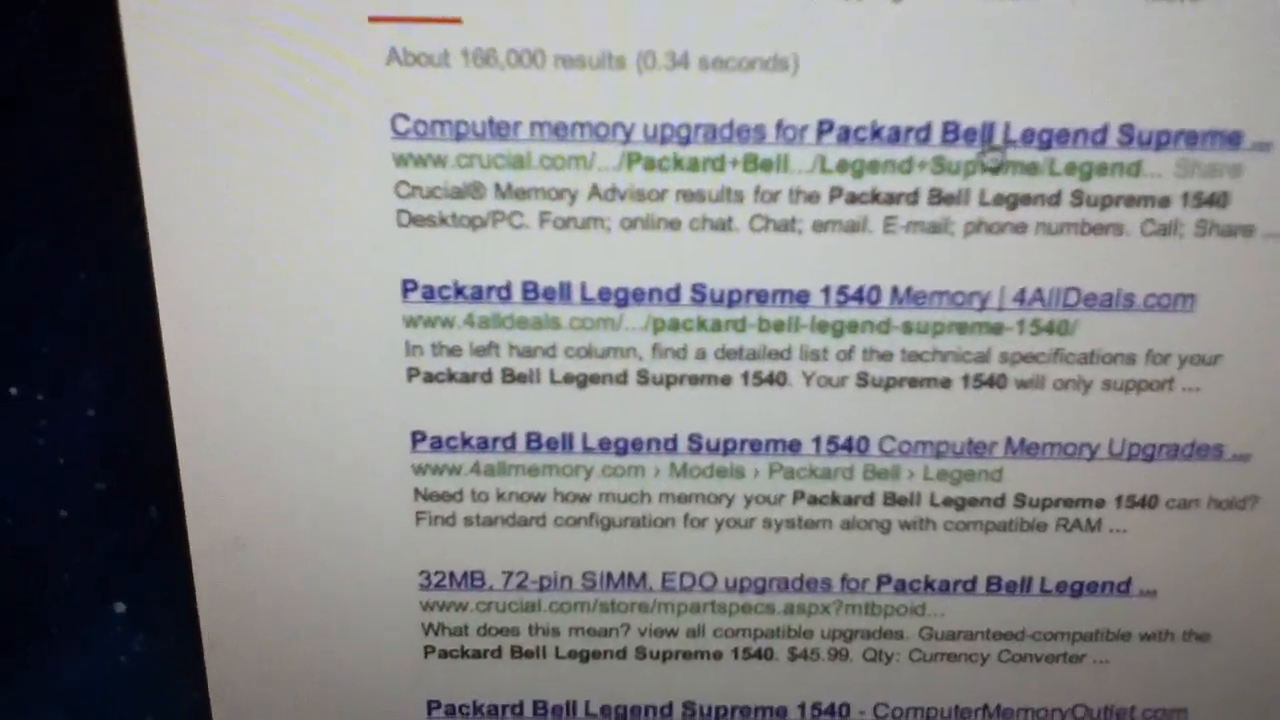
scroll("down", 3)
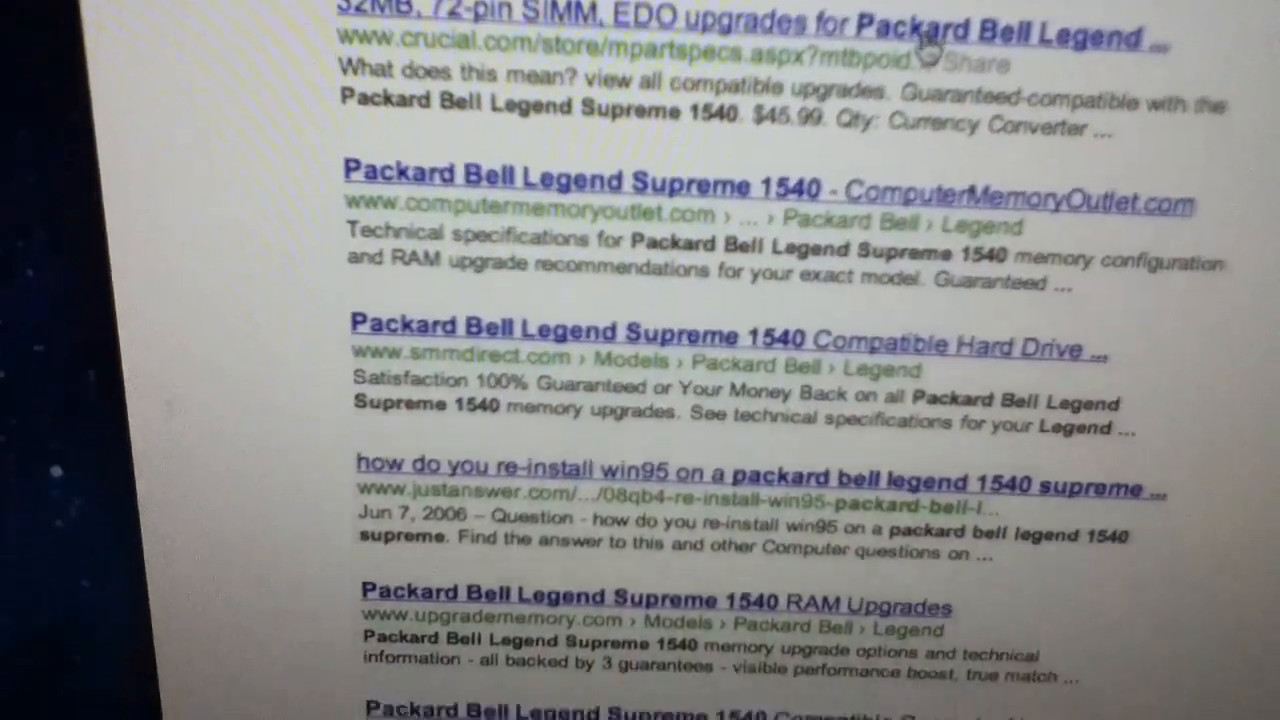
scroll("down", 3)
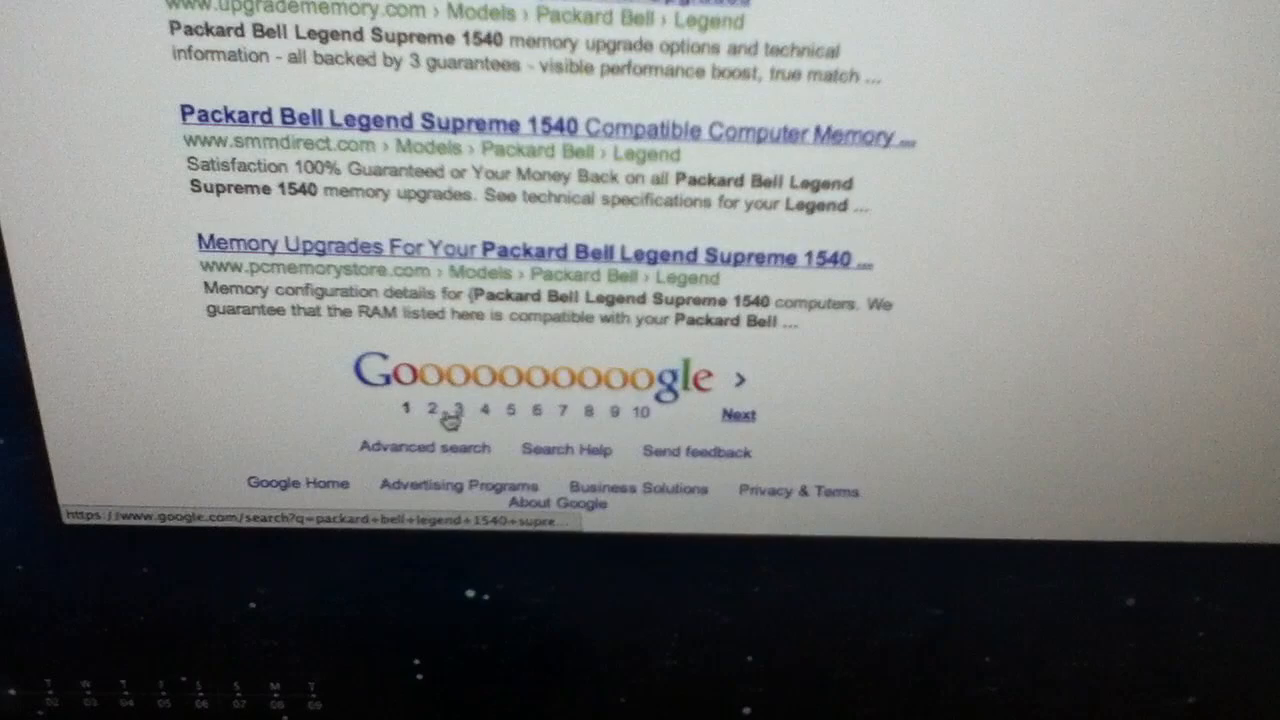
left_click(431, 410)
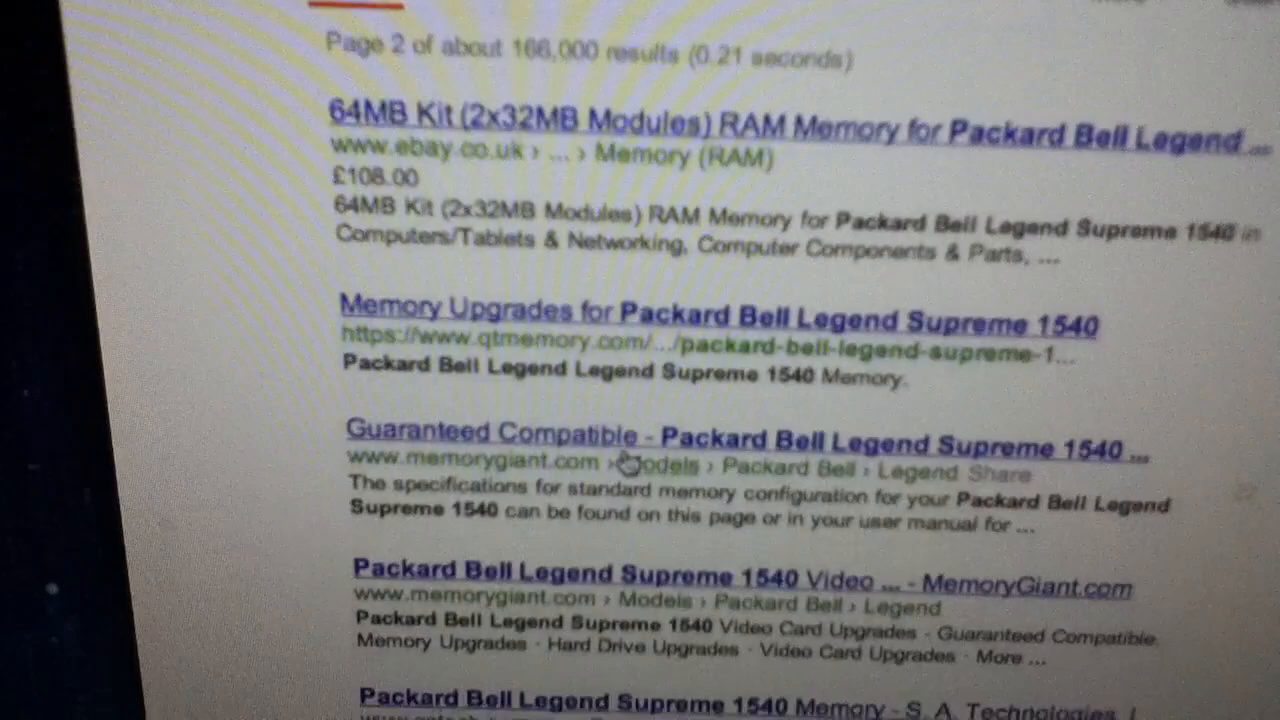
Scroll page 2 down past the TheFind and EdgeTechCorp memory listings to the pagination links
scroll("down", 3)
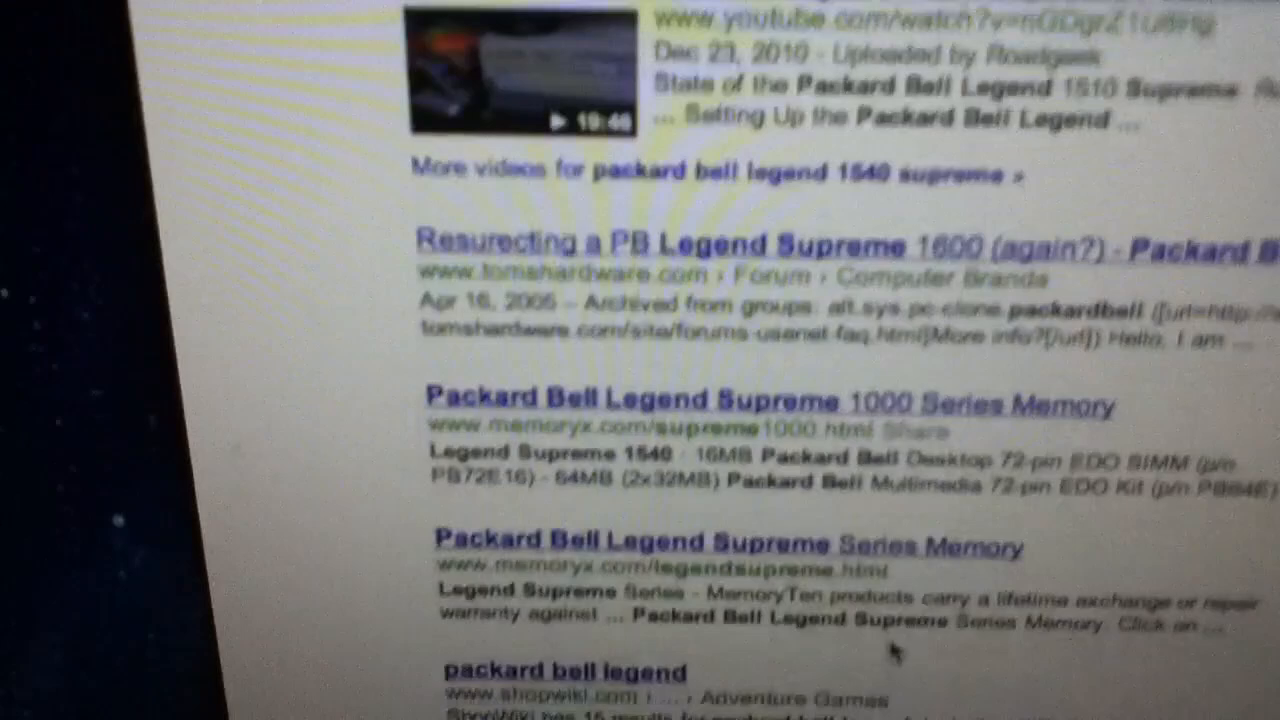
scroll("down", 3)
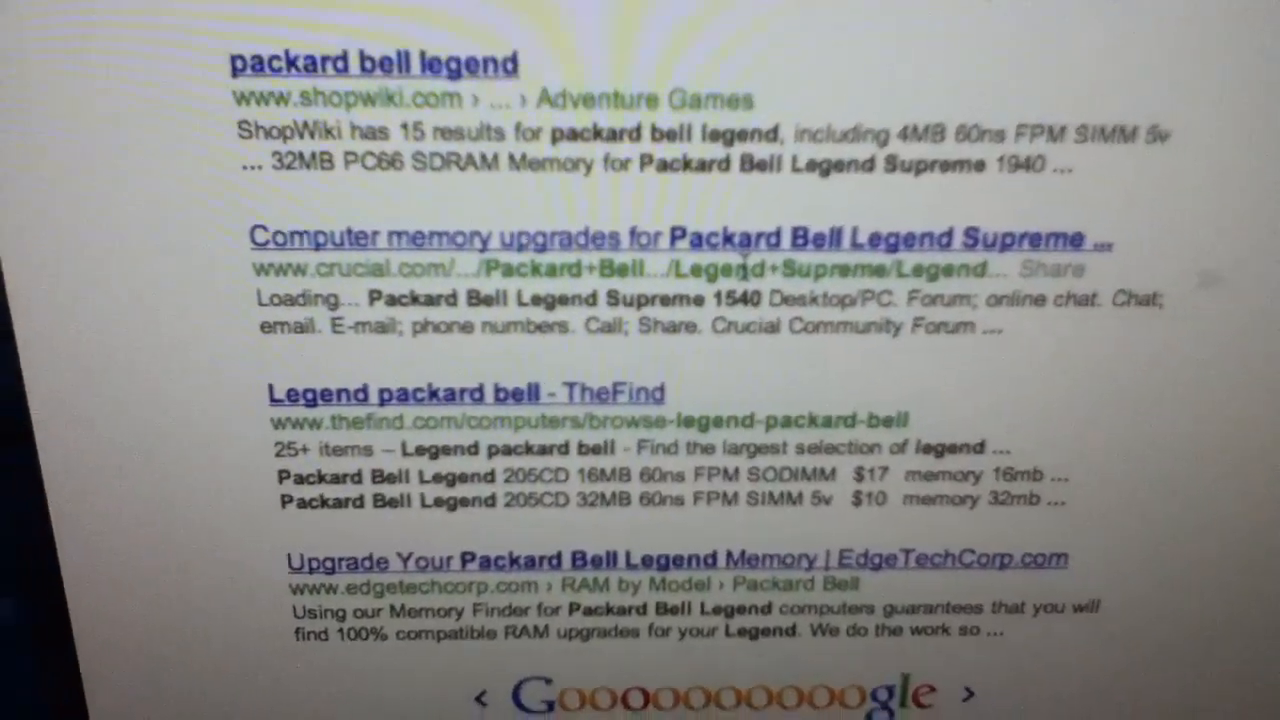
scroll("down", 3)
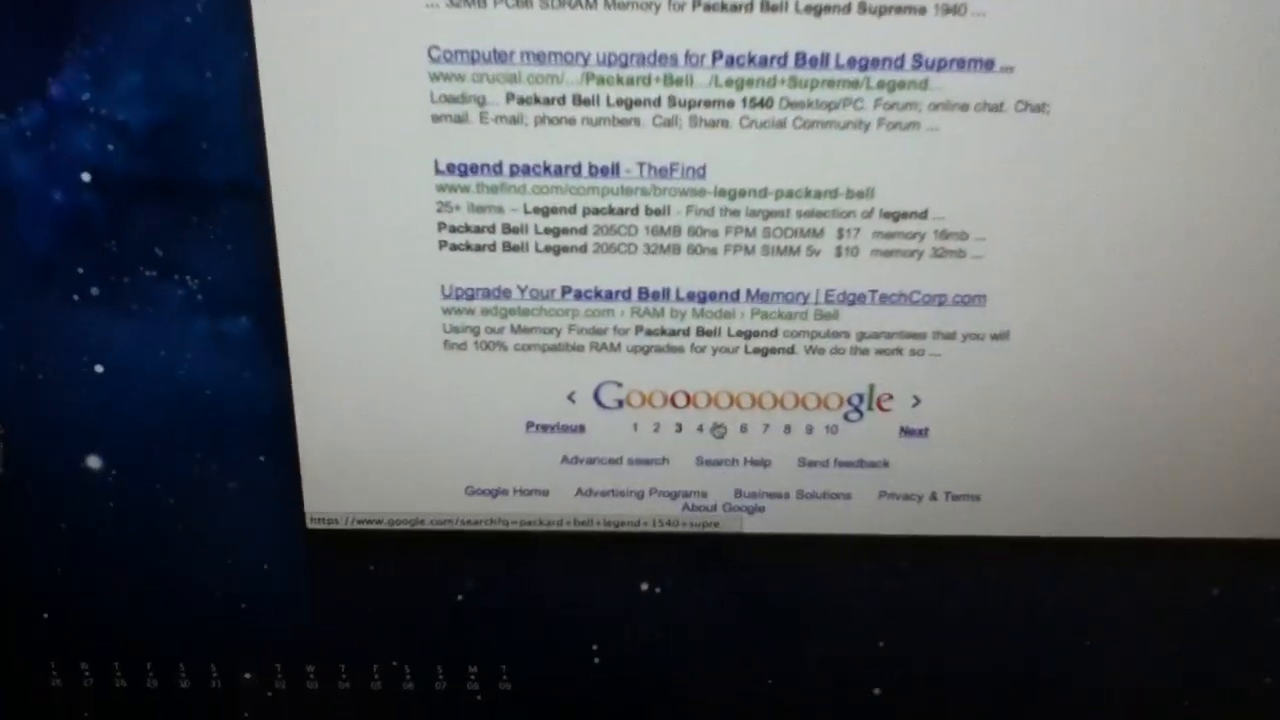